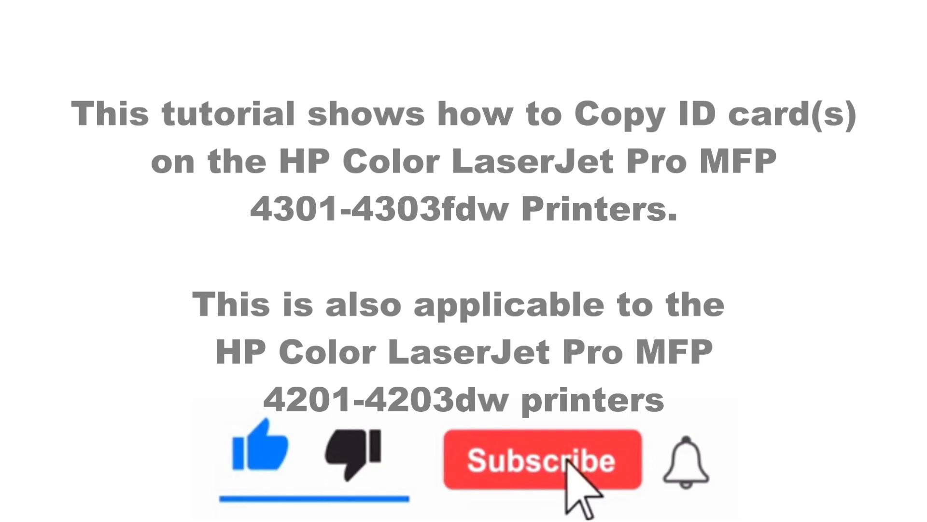
- Start a one-copy colour ID card copy to scan the card's front side
click(541, 462)
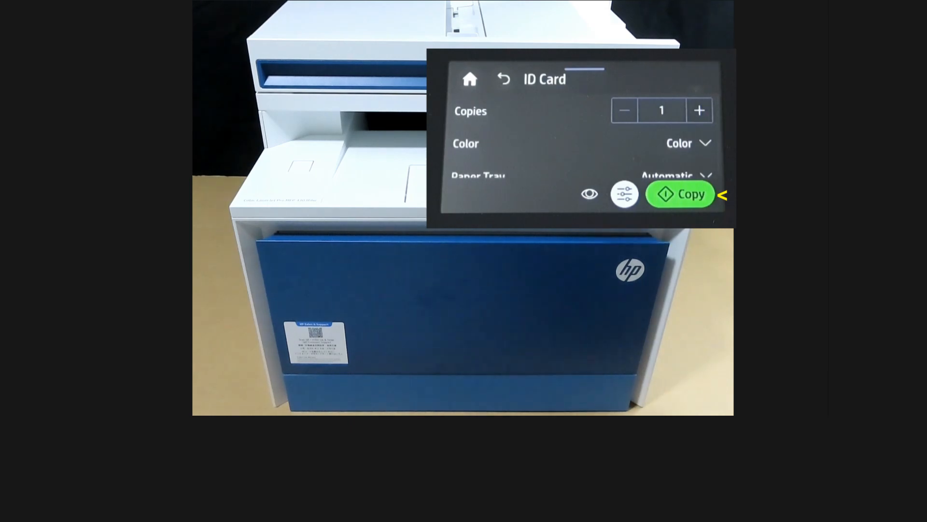
click(680, 194)
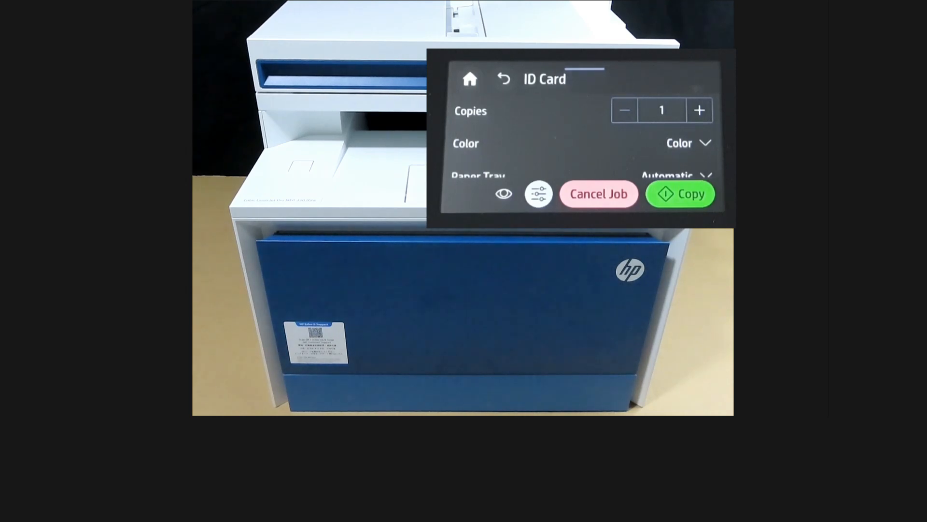
click(680, 194)
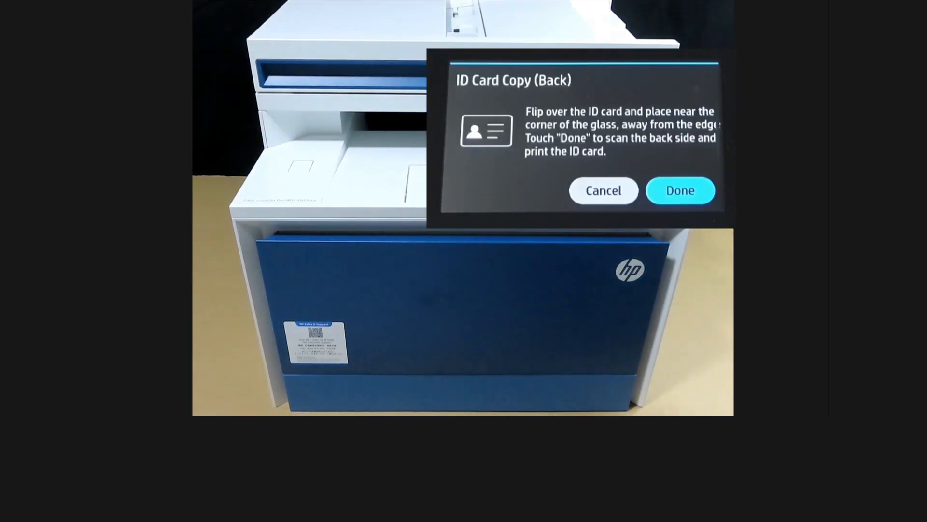